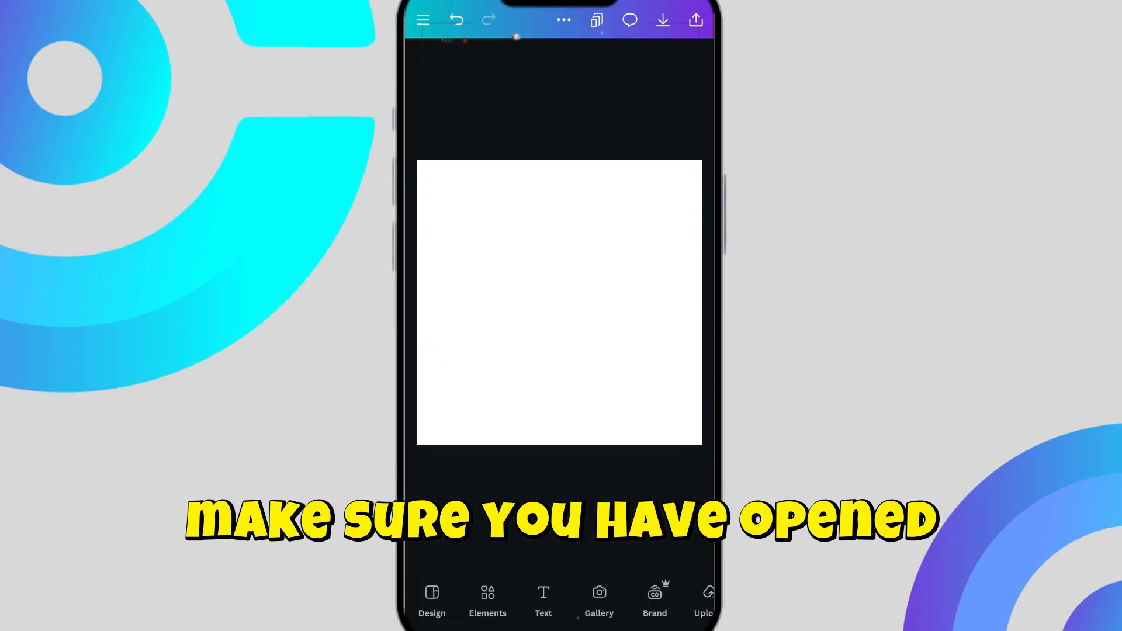
# Add a black rounded triangle from the Elements shape library to the blank canvas
pyautogui.click(487, 600)
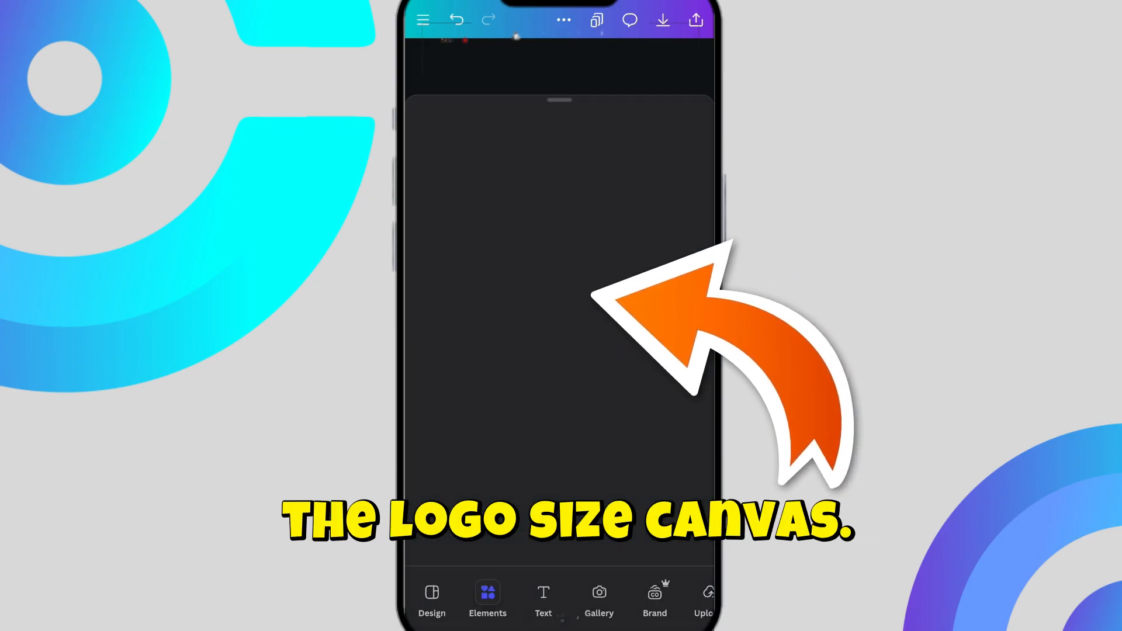
pyautogui.click(487, 599)
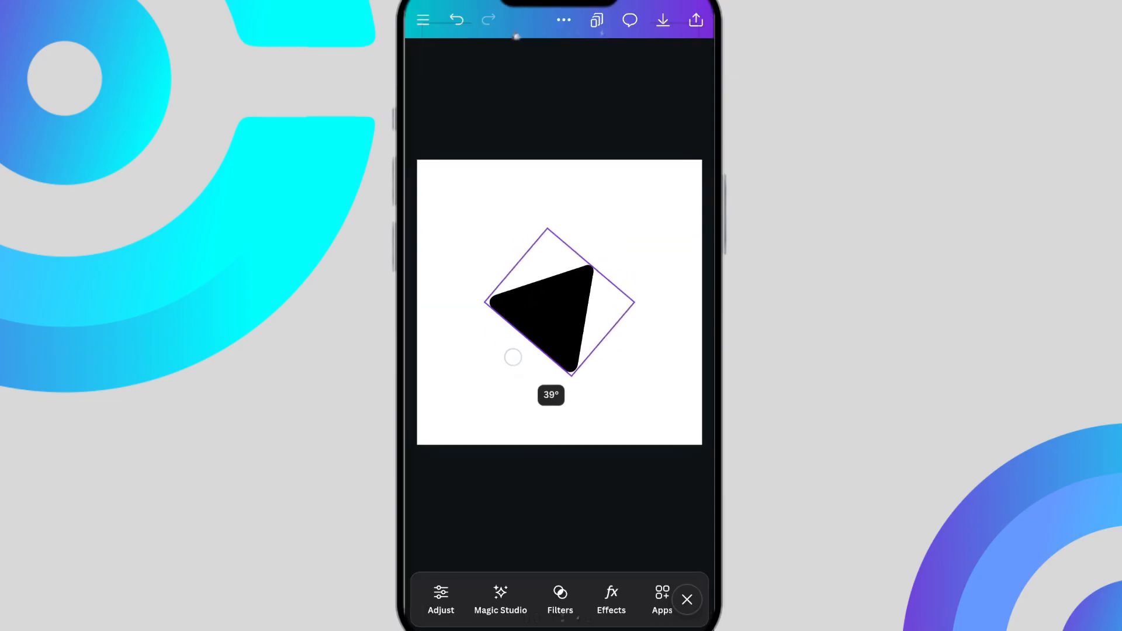
# Tilt the triangle to about 39°, resize it to roughly 220×186 and centre it horizontally
pyautogui.moveTo(513, 358); pyautogui.dragTo(502, 330)
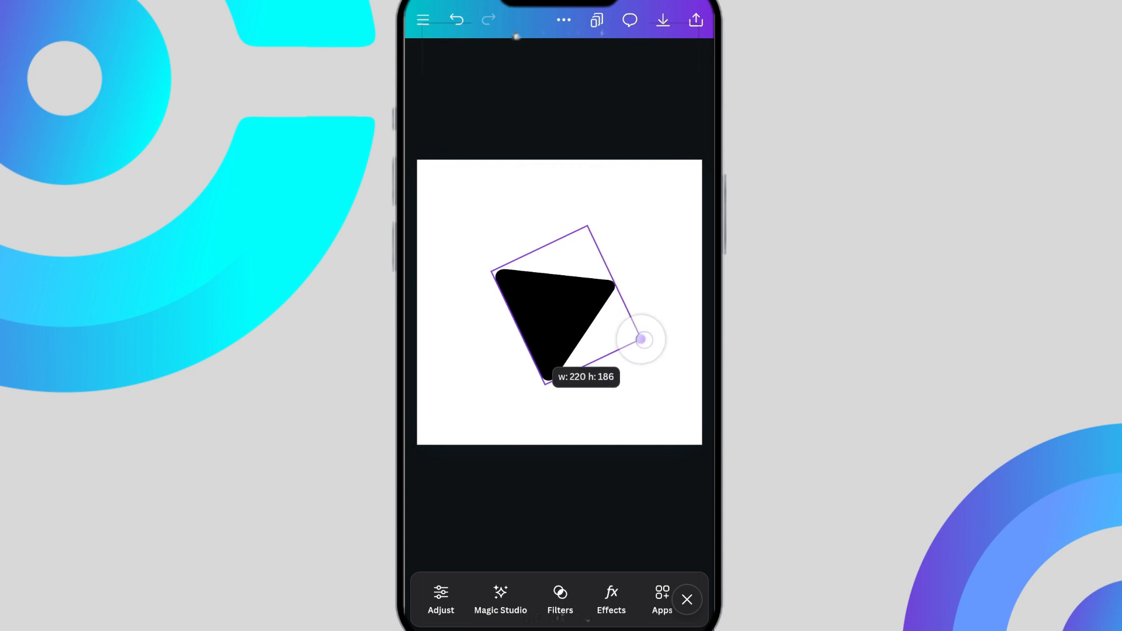
pyautogui.moveTo(640, 340); pyautogui.dragTo(587, 227)
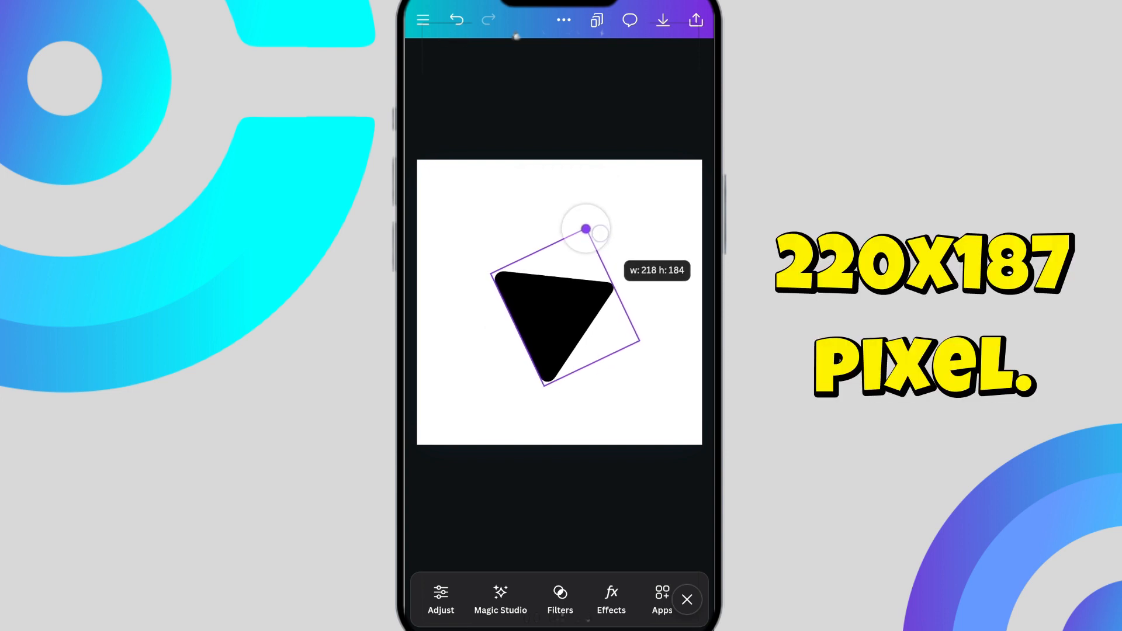
pyautogui.moveTo(592, 228); pyautogui.dragTo(586, 225)
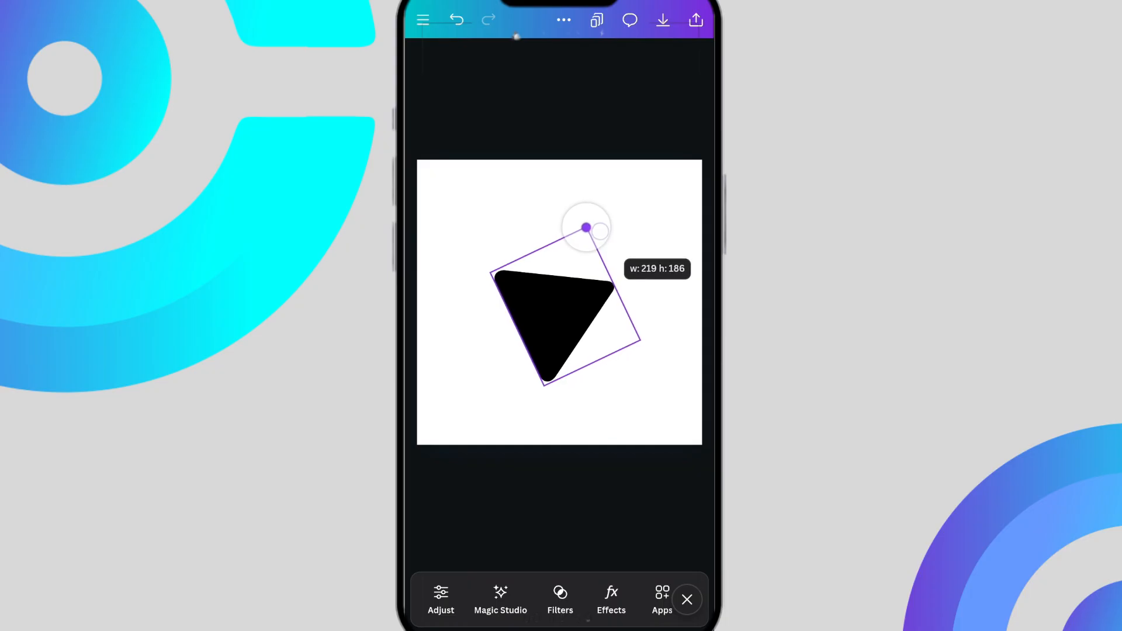
pyautogui.moveTo(586, 228); pyautogui.dragTo(560, 279)
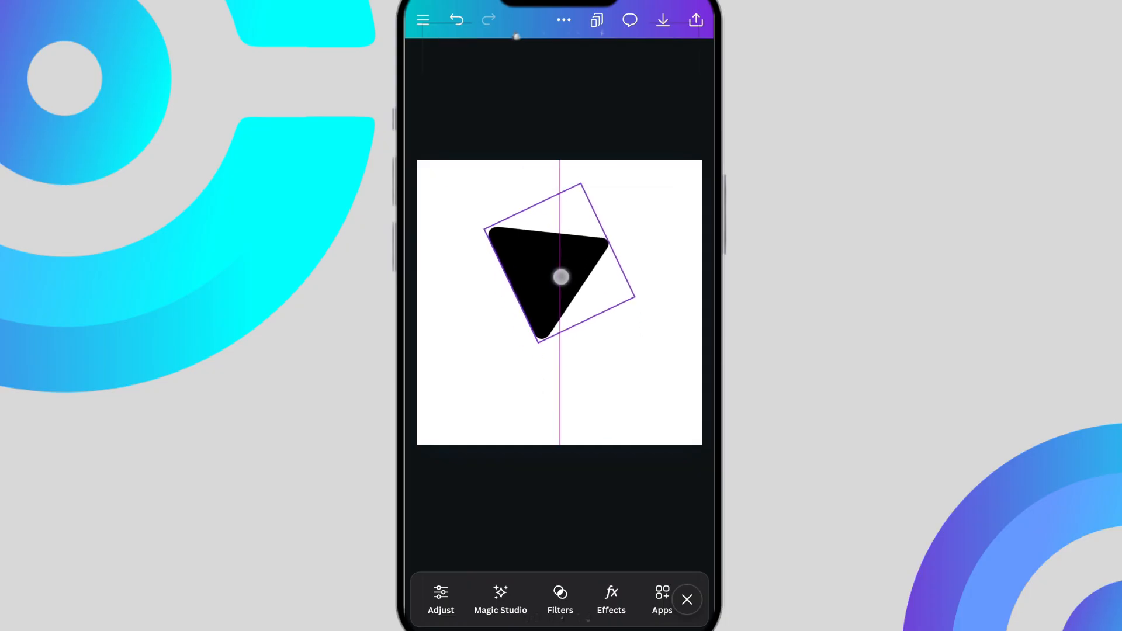
pyautogui.click(559, 278)
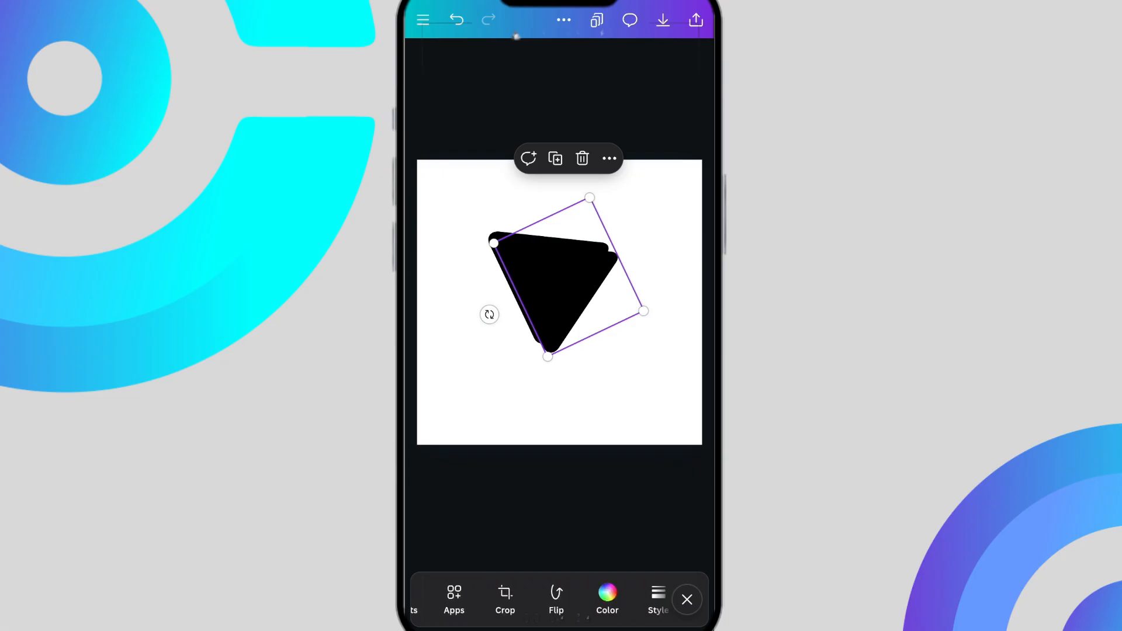
# Recolour the duplicate triangle white, shrink it and fit it inside the black one to form an outline
pyautogui.click(606, 600)
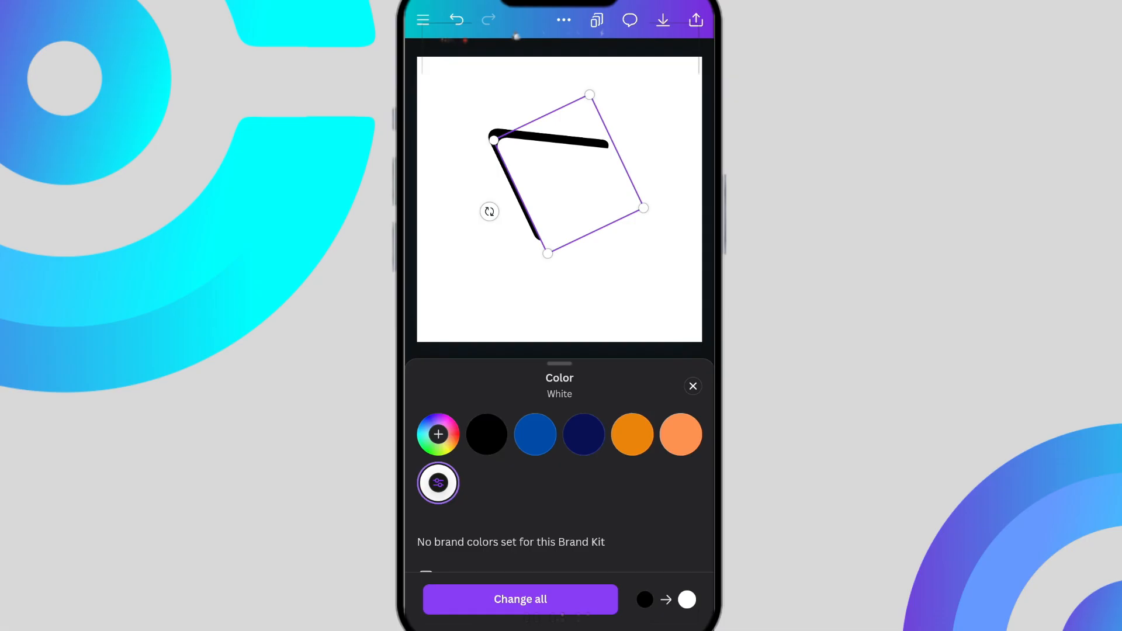
pyautogui.moveTo(642, 208); pyautogui.dragTo(610, 190)
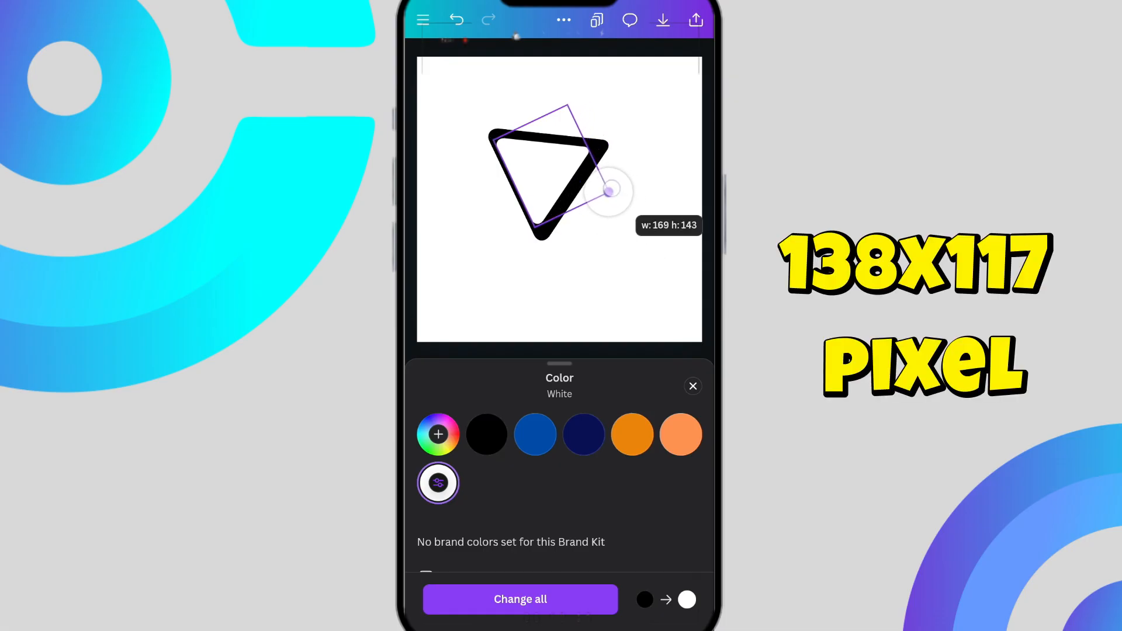
pyautogui.moveTo(612, 189); pyautogui.dragTo(588, 182)
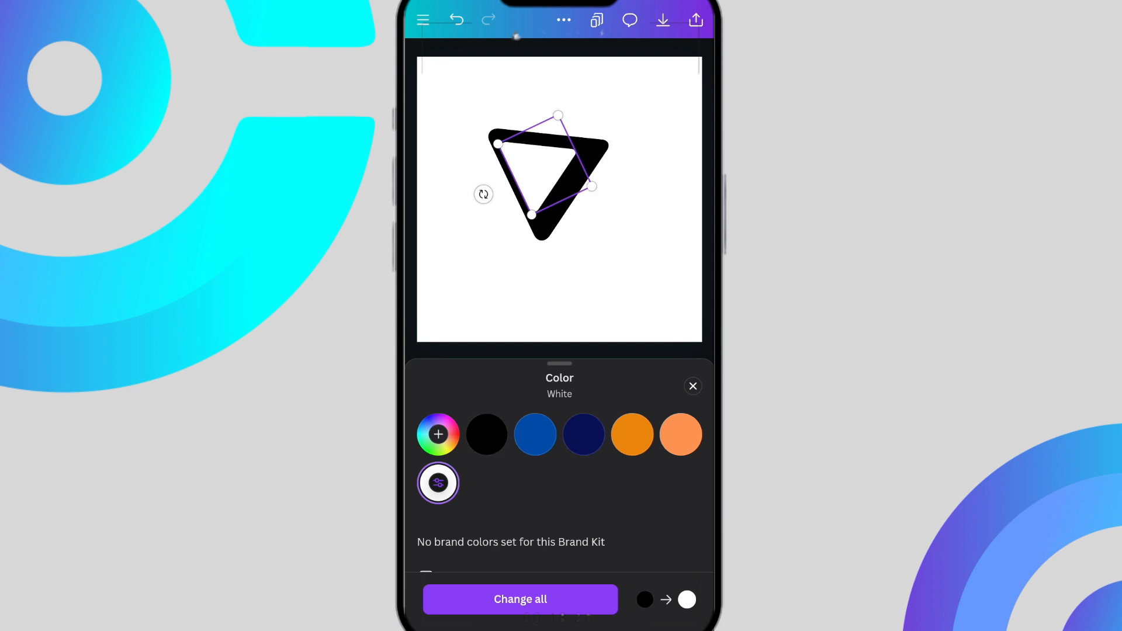
pyautogui.click(520, 600)
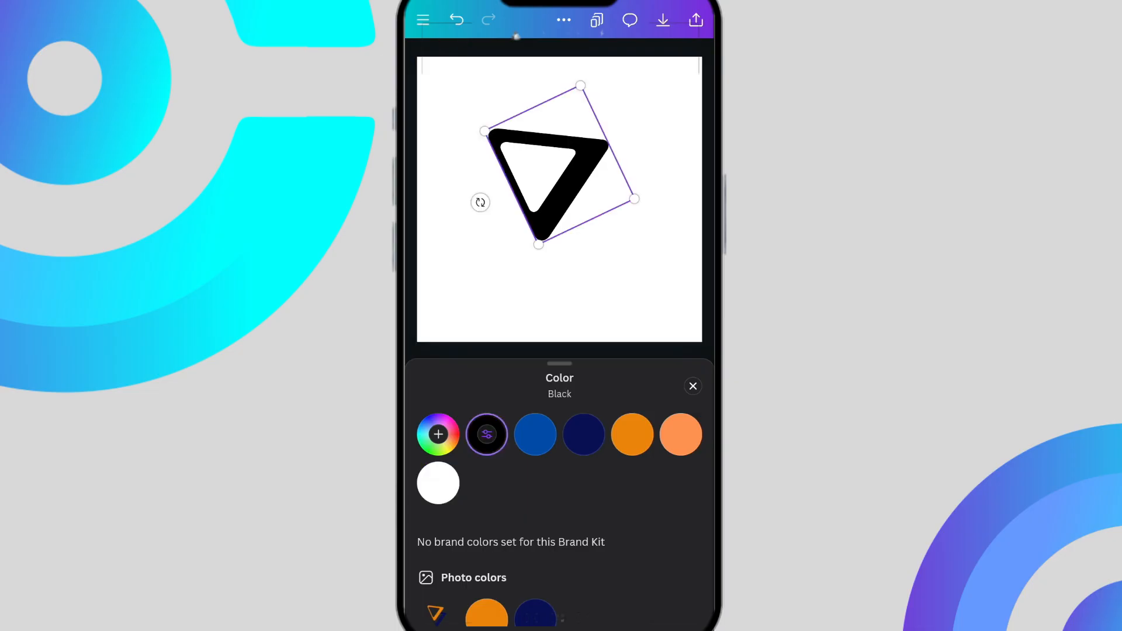
# Recolour the outer black triangle orange so the outline reads orange
pyautogui.click(632, 435)
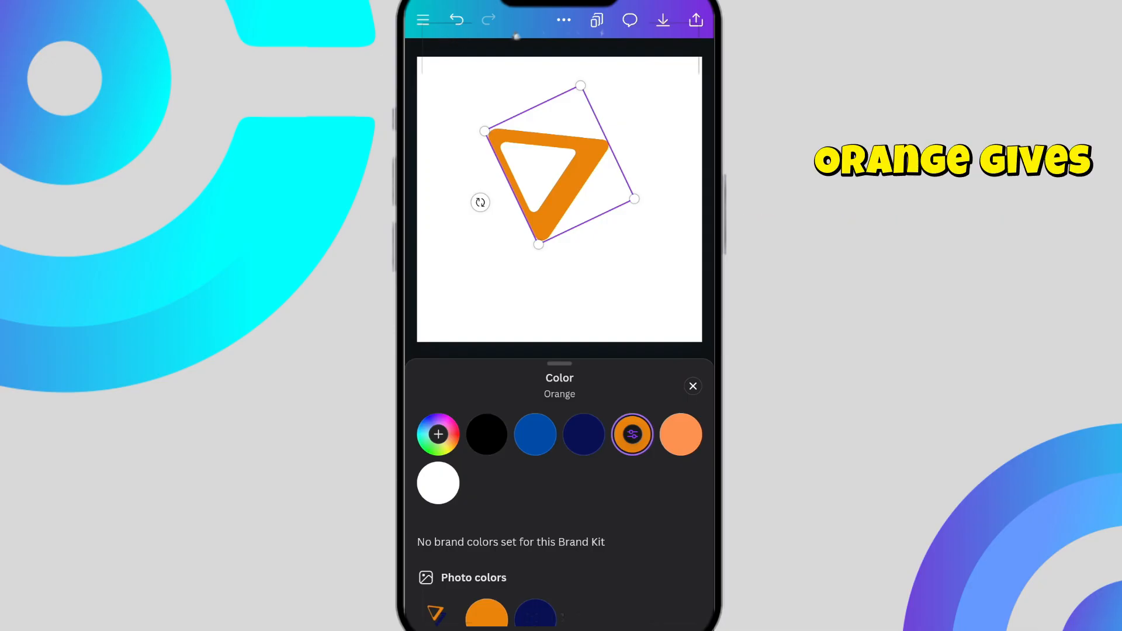
pyautogui.click(690, 386)
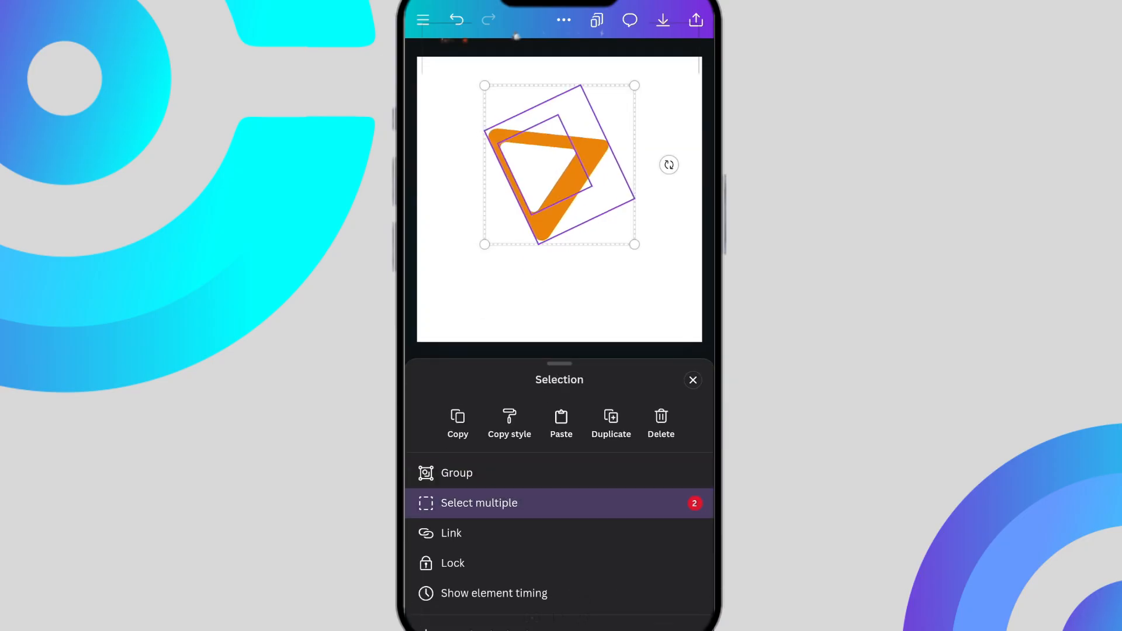
# Group the orange outline, paste a copy and move it down-right to overlap the original
pyautogui.click(457, 422)
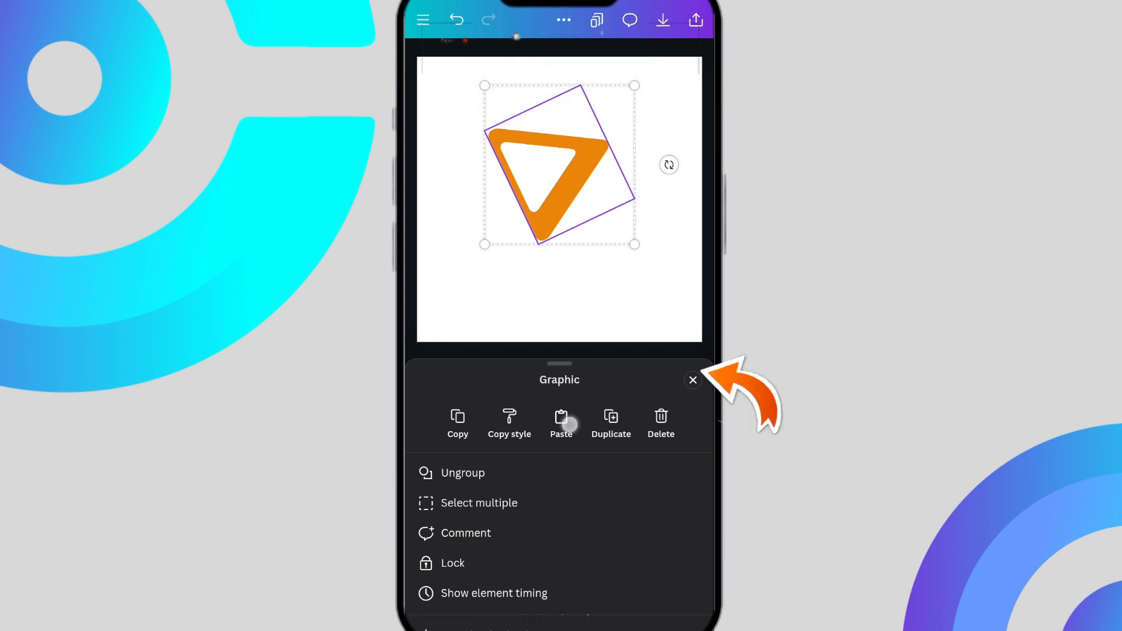
pyautogui.click(561, 423)
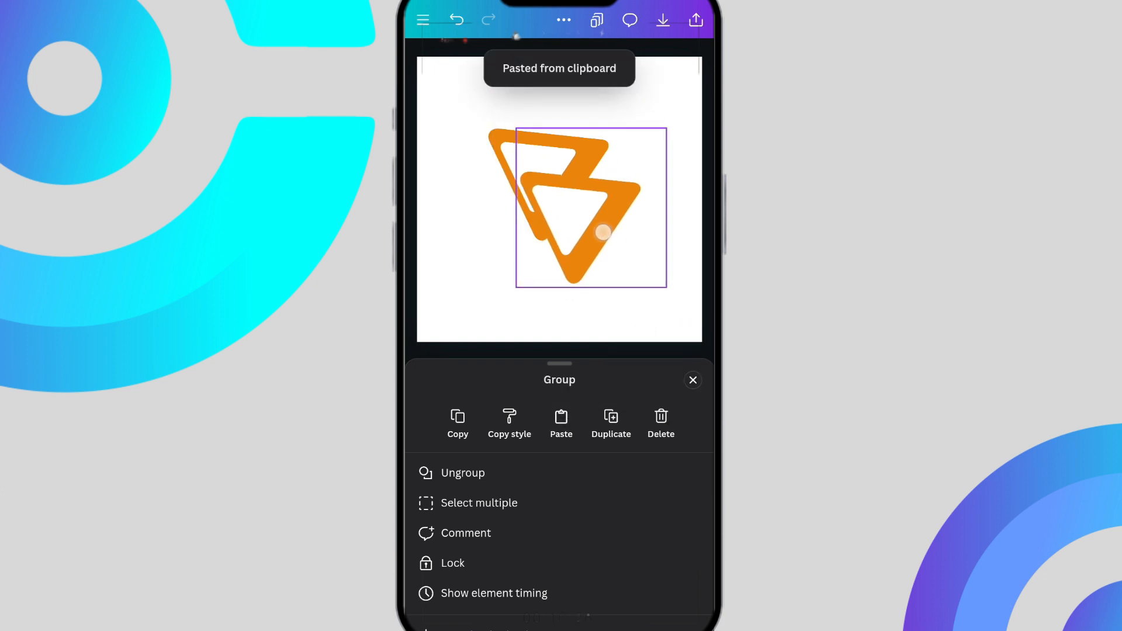
pyautogui.moveTo(600, 231); pyautogui.dragTo(593, 237)
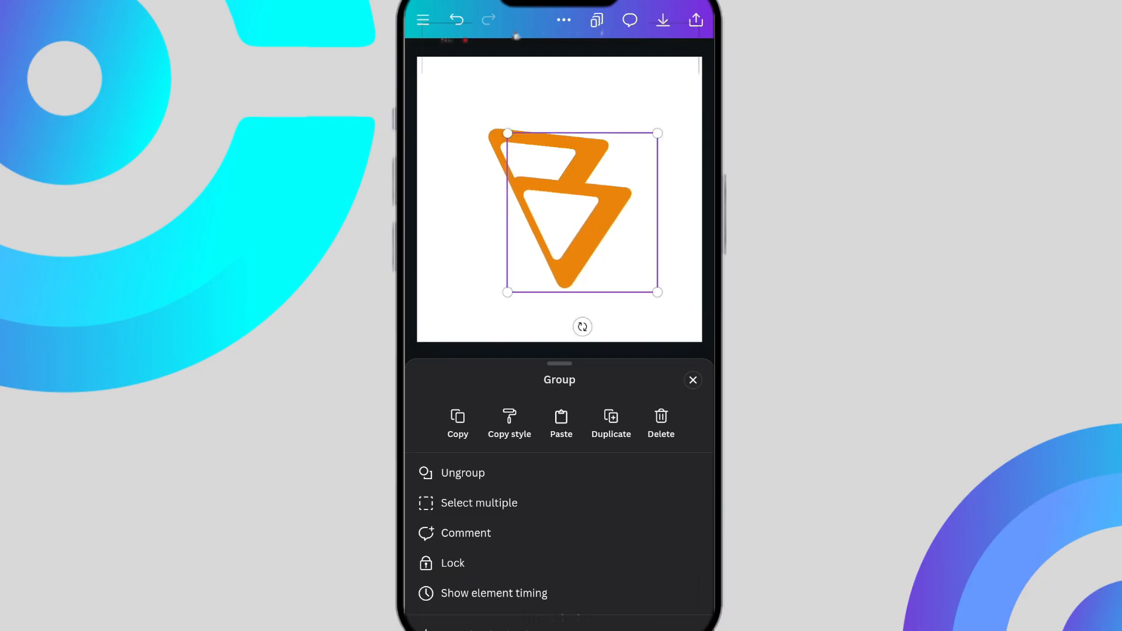
pyautogui.click(692, 379)
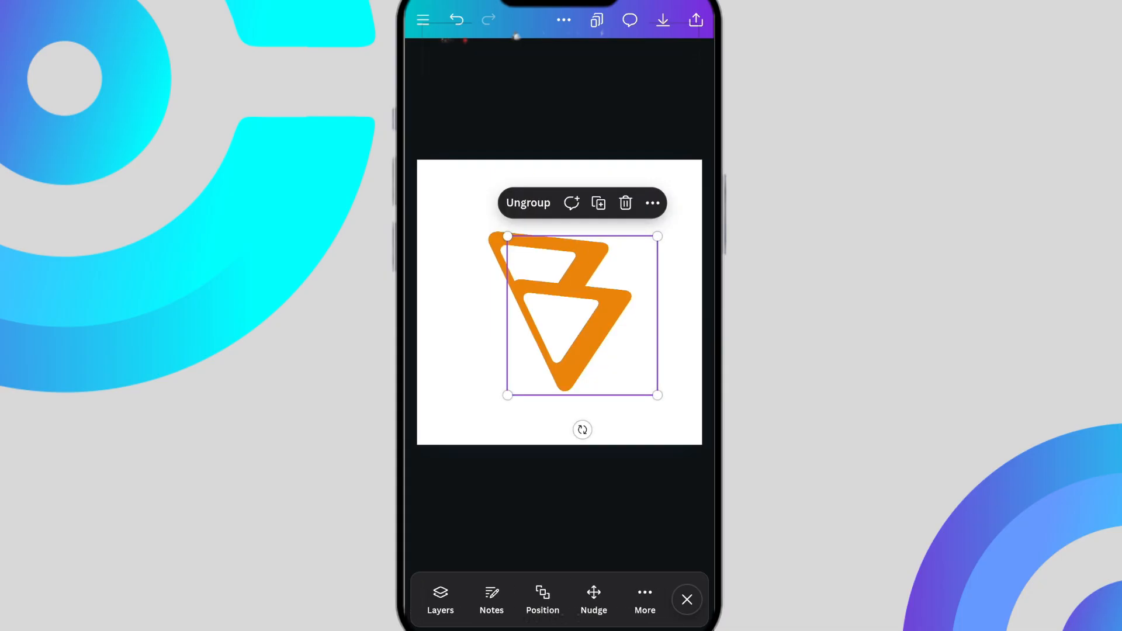
pyautogui.click(541, 598)
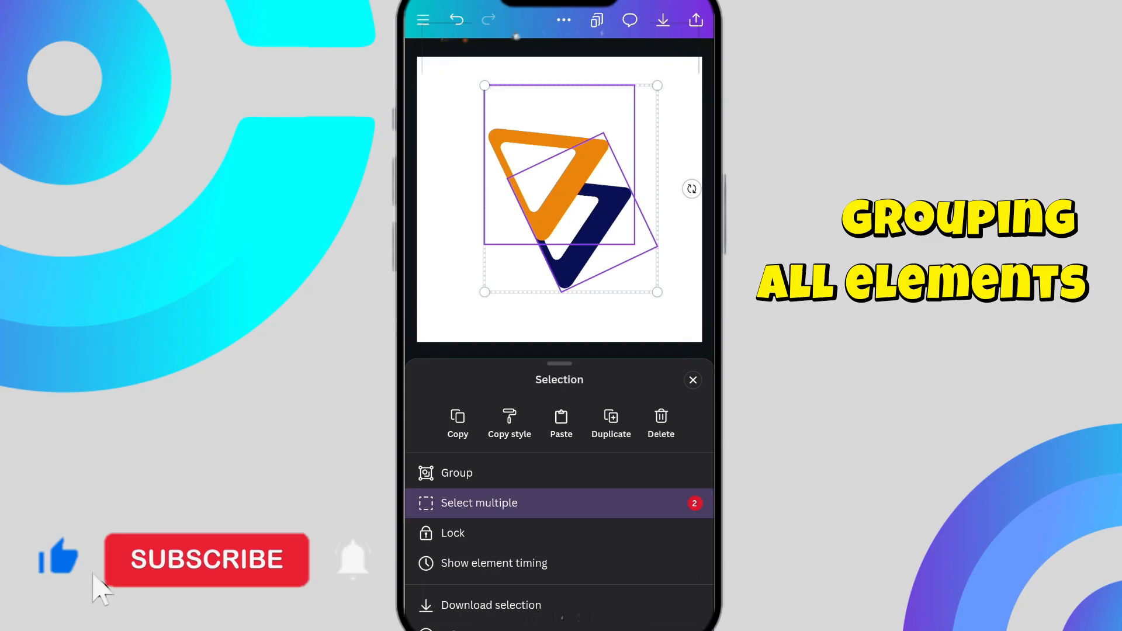
# Group the orange and navy triangle outlines into one logo mark at top centre
pyautogui.click(455, 473)
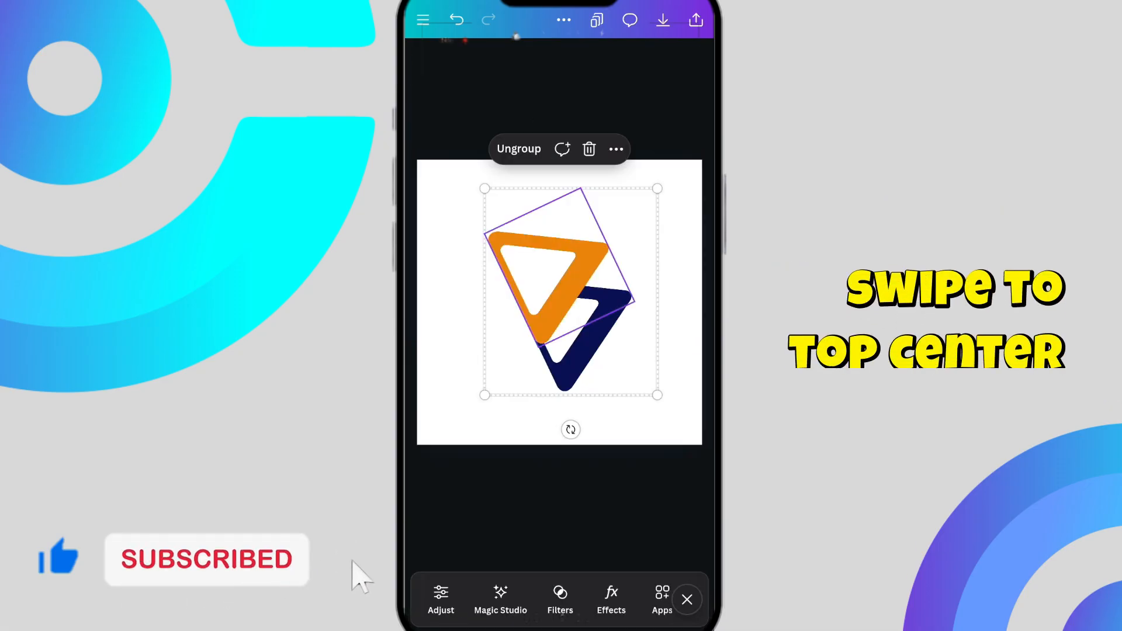
pyautogui.click(543, 599)
pyautogui.write('Digital Business')
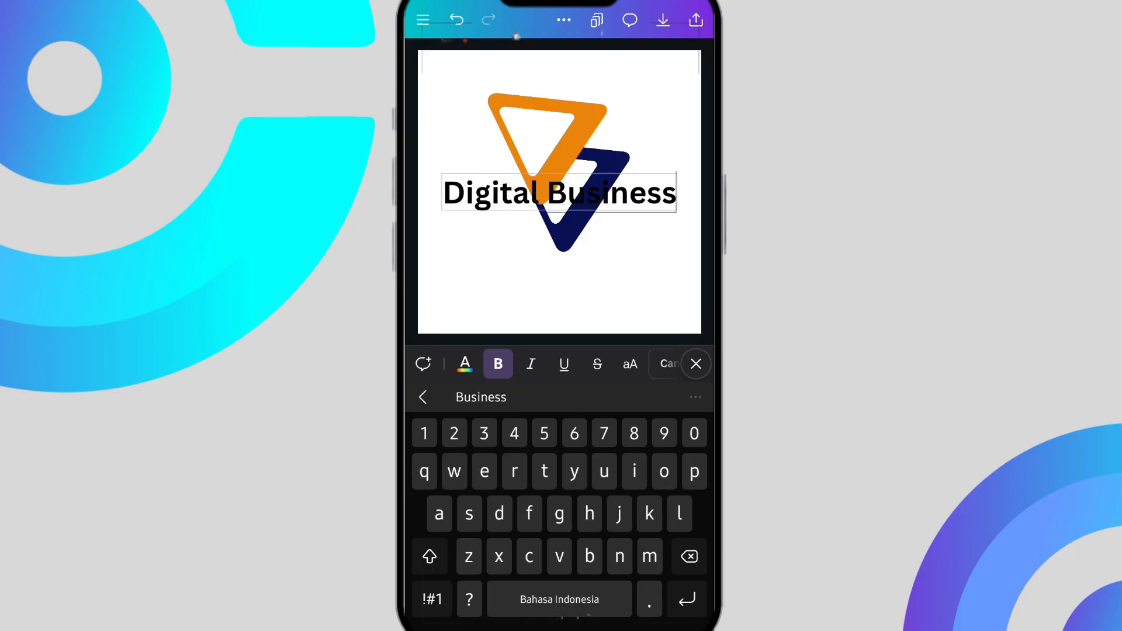
# Set 'Digital Business' in Raleway, Digital navy and Business orange, centred below the mark
pyautogui.click(694, 363)
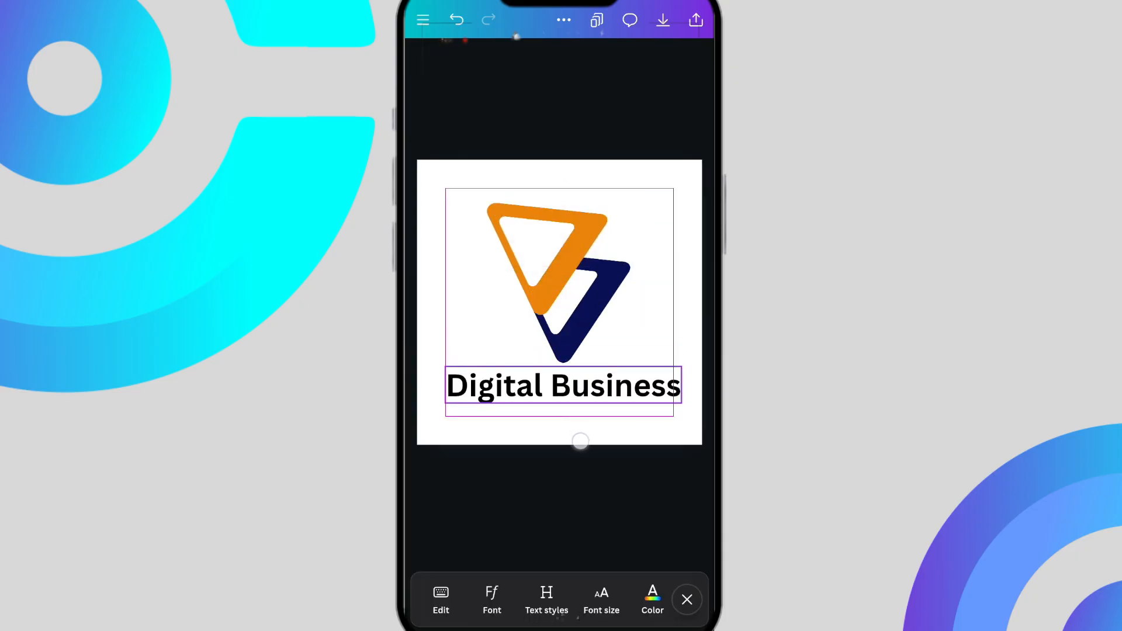
pyautogui.click(492, 599)
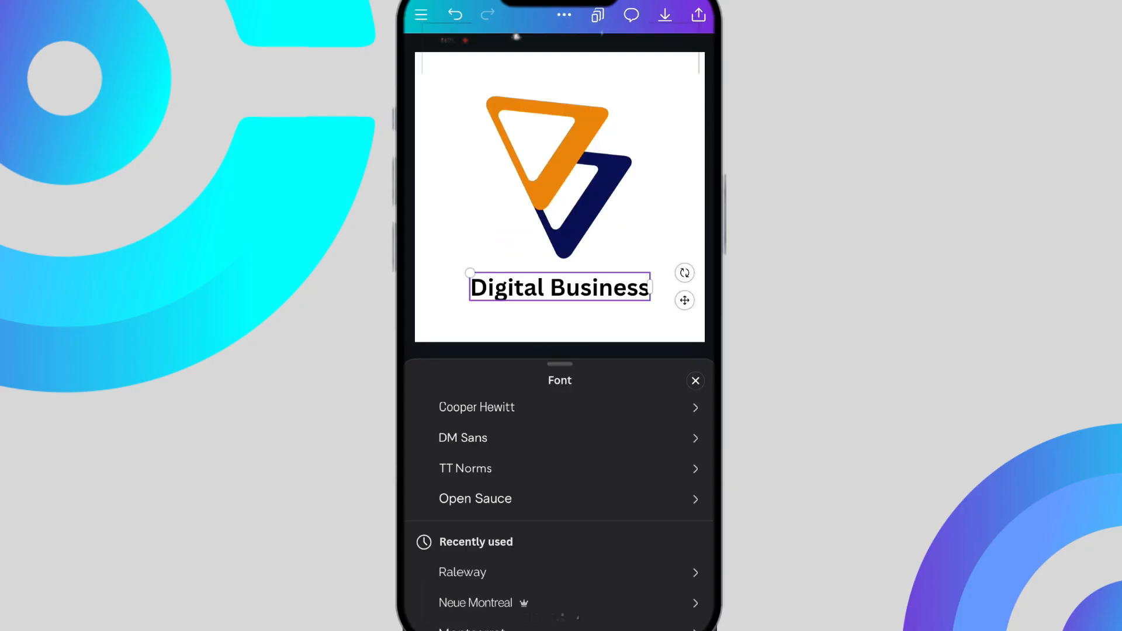
pyautogui.click(694, 380)
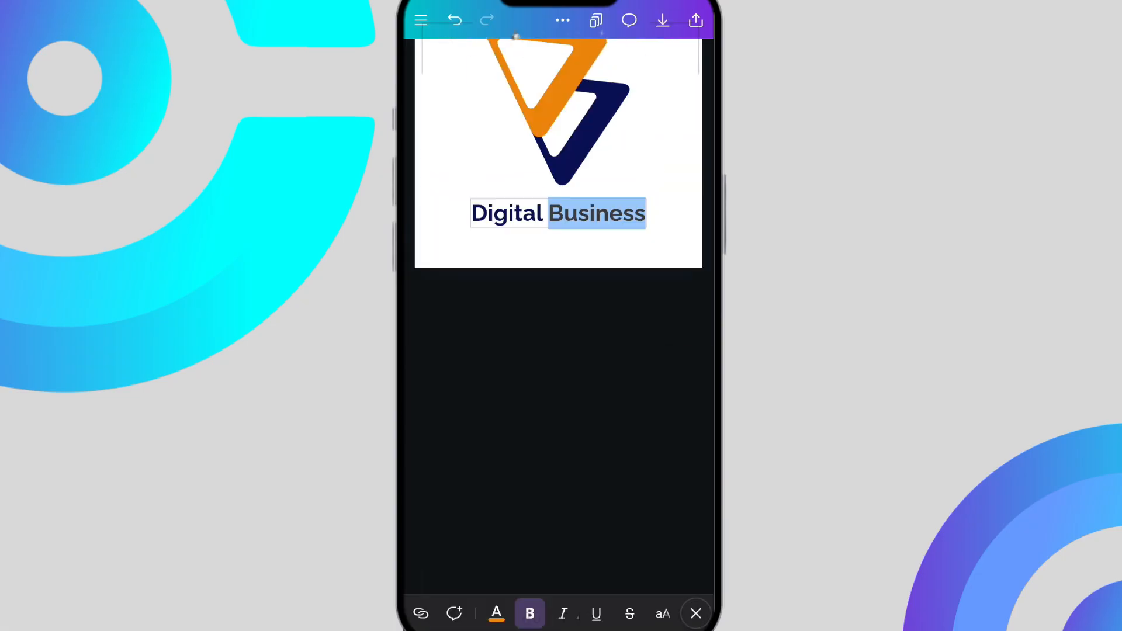
pyautogui.click(694, 613)
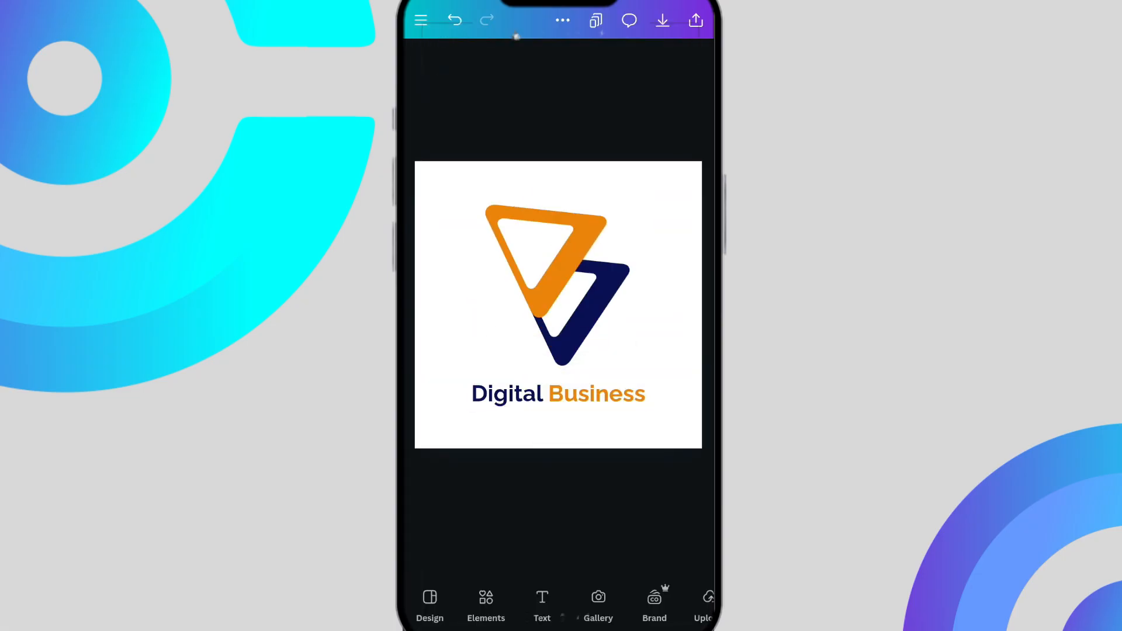
pyautogui.click(557, 393)
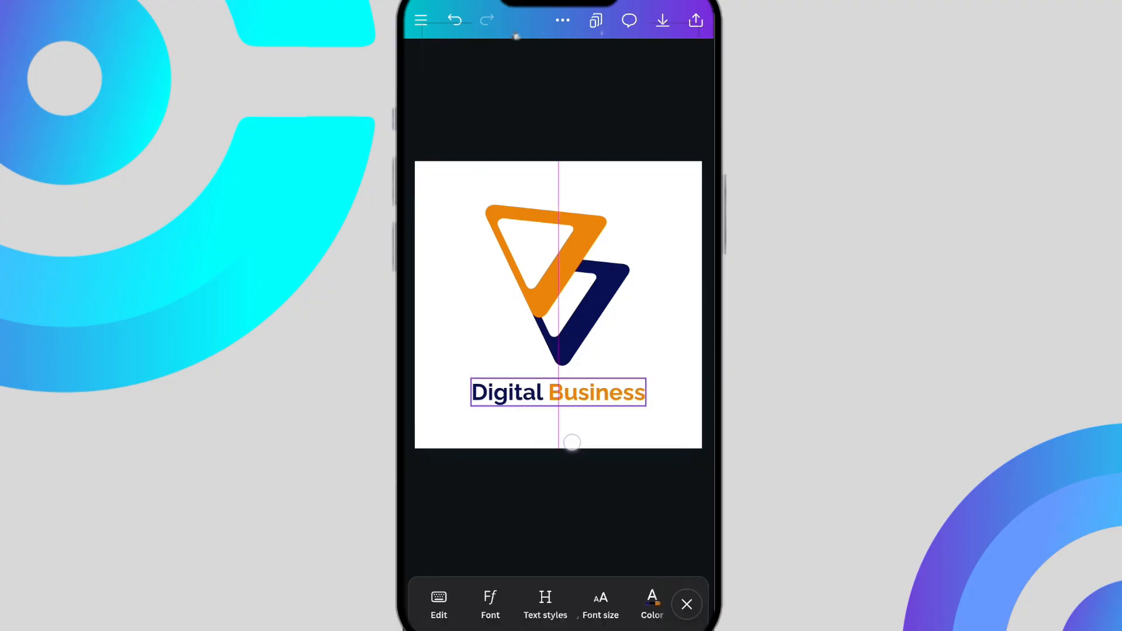